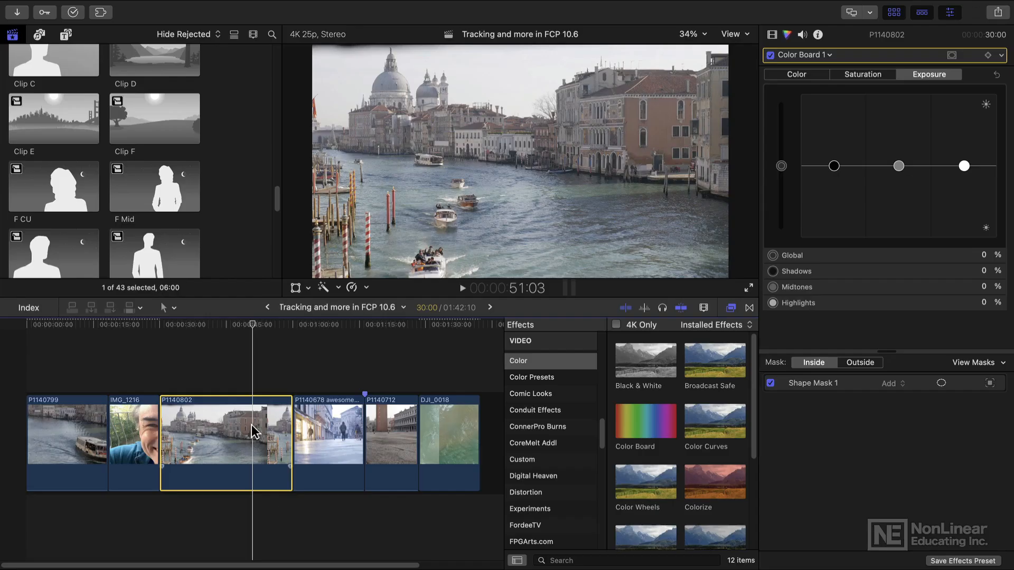
mouse_move(278, 424)
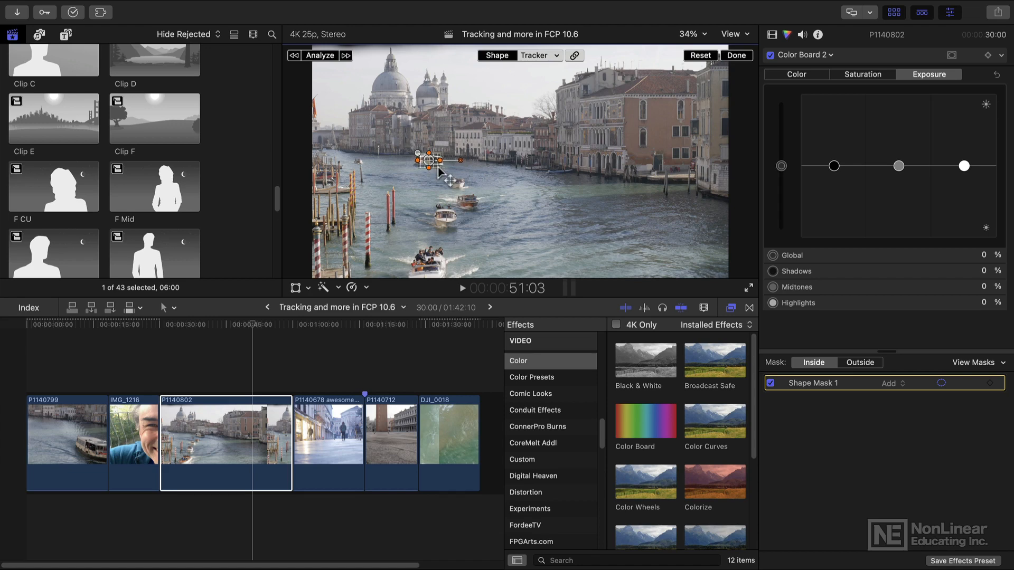
Step: Add a second Color Board with a shape mask placed over the distant boat mid-canal
left_click(318, 55)
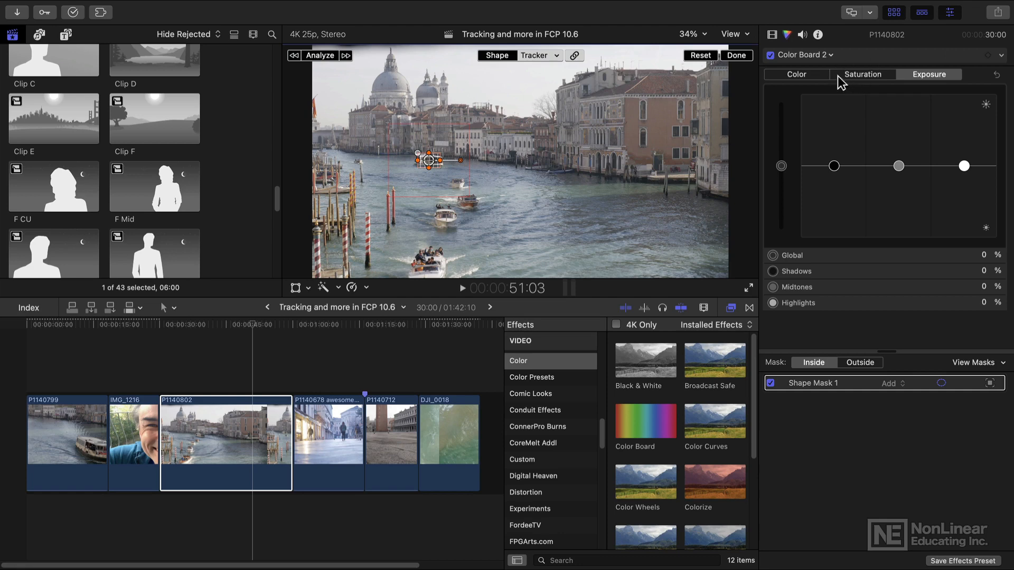
Step: Shift Color Board 2's masked midtones toward blue, around 210° at 82%
left_click(795, 73)
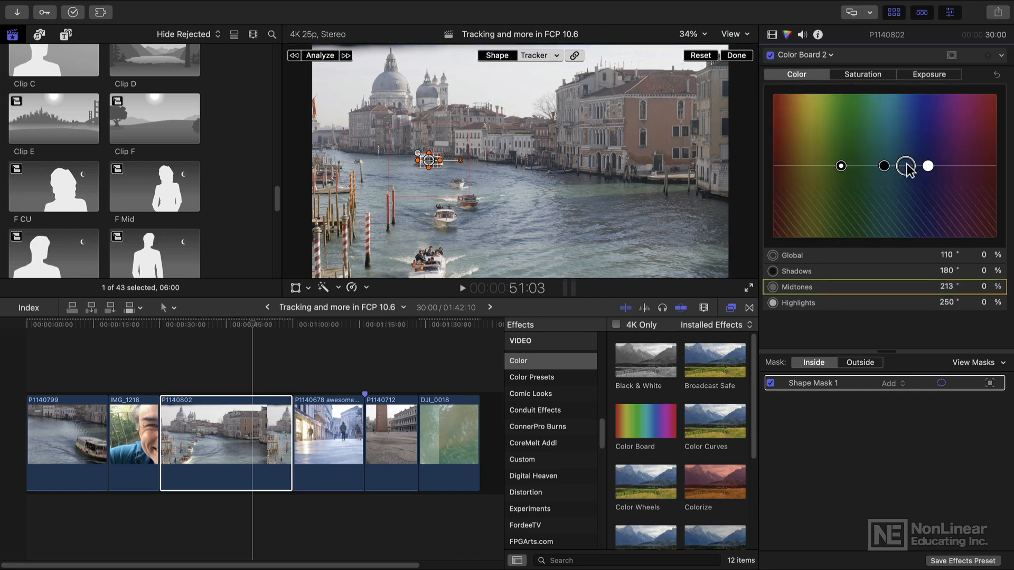
left_click_drag(905, 166, 904, 108)
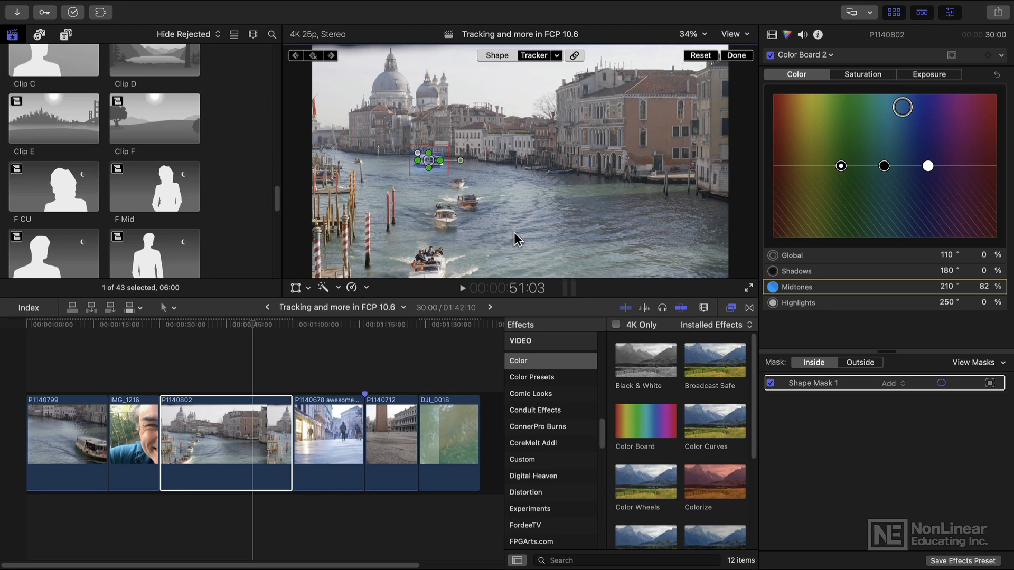
mouse_move(542, 192)
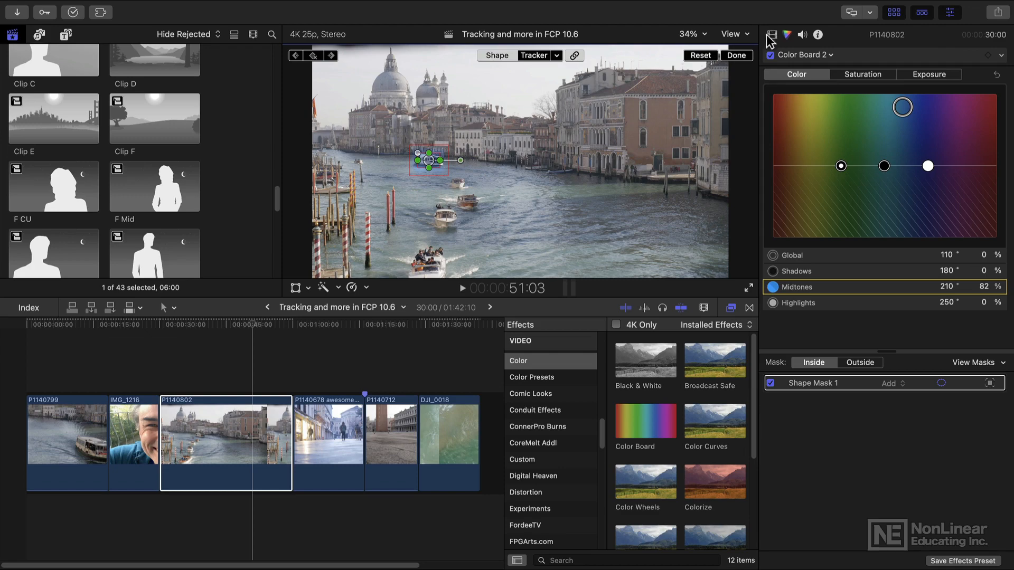
Step: Compare Object Track and Object Track 2 in the Video inspector's Trackers list, ending on the near-boat tracker
left_click(771, 34)
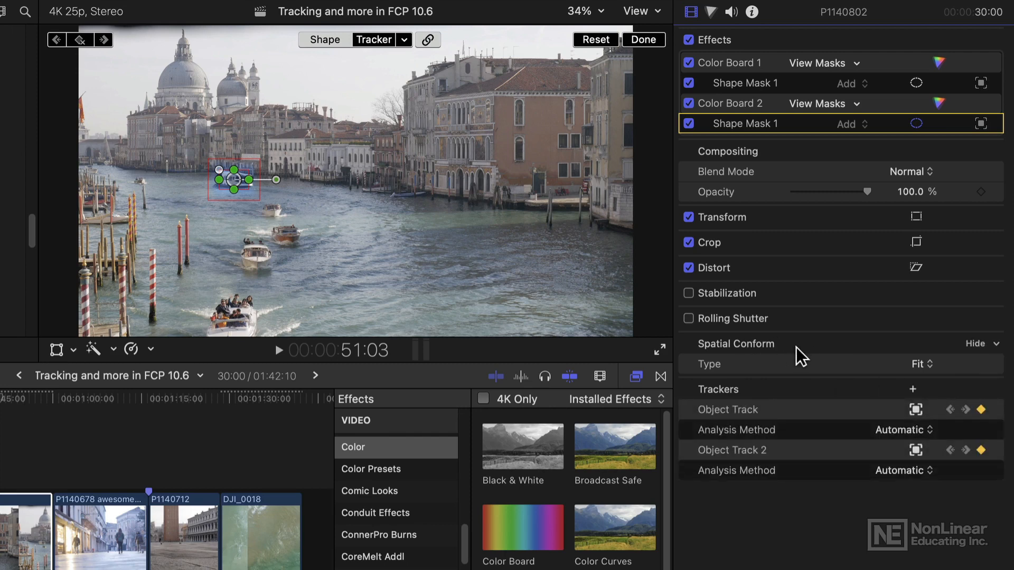
left_click(726, 410)
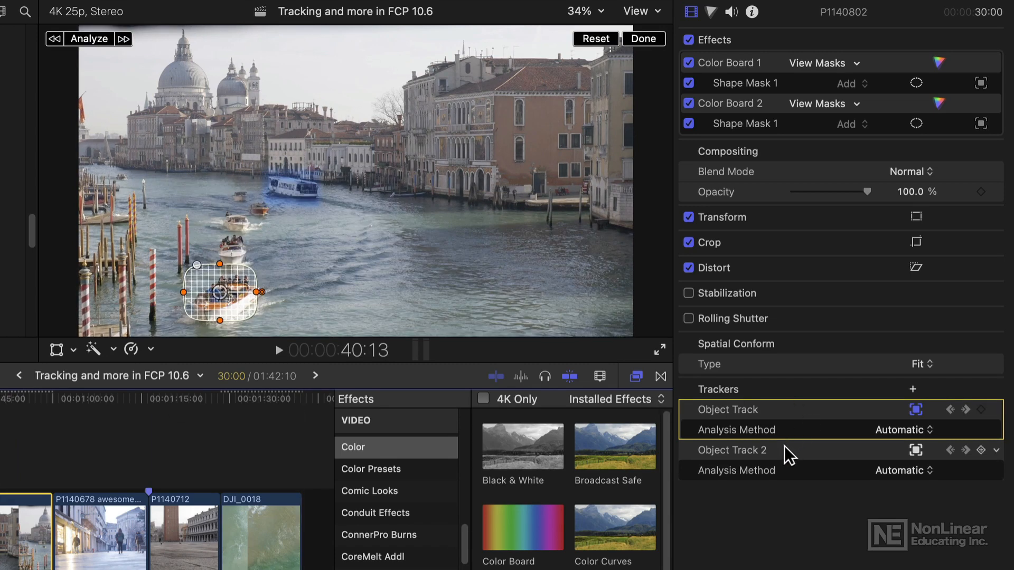
left_click(732, 450)
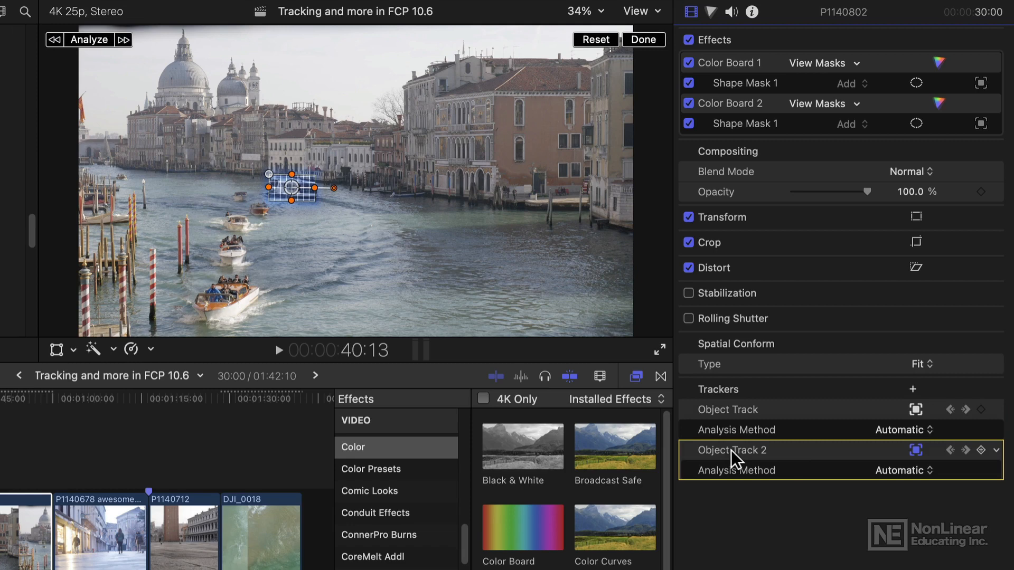
mouse_move(915, 461)
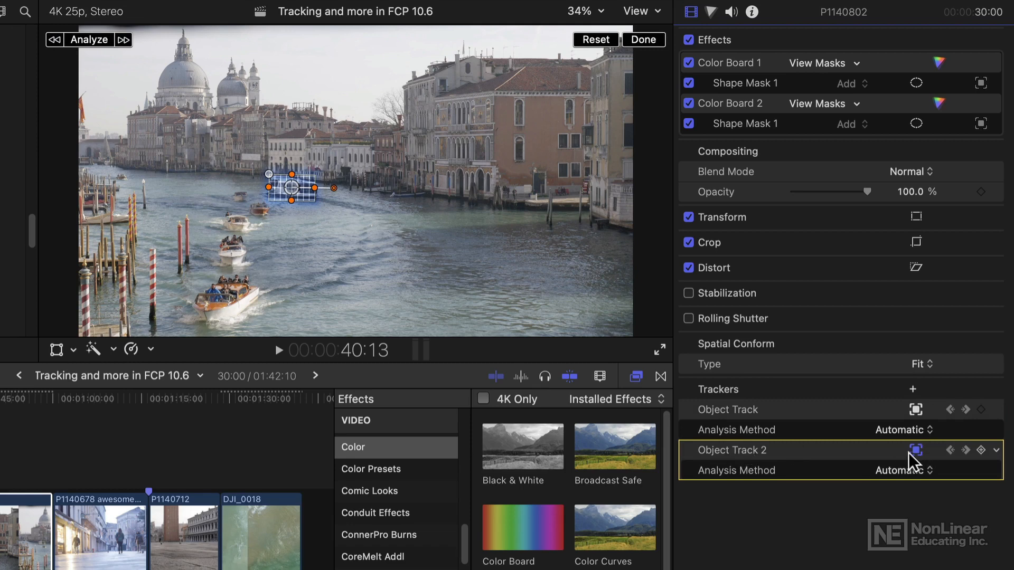
left_click(915, 409)
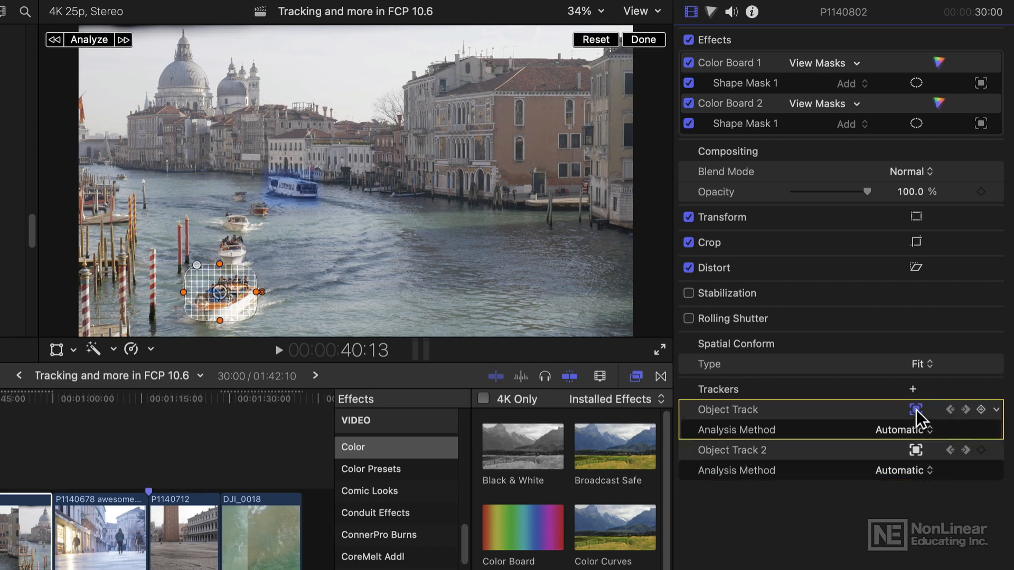
left_click(916, 450)
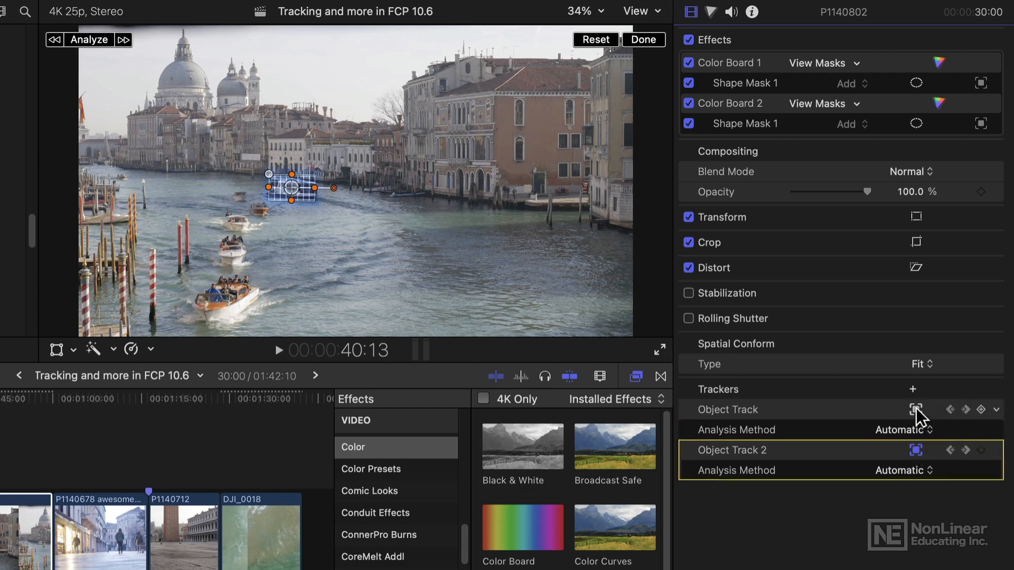
mouse_move(743, 423)
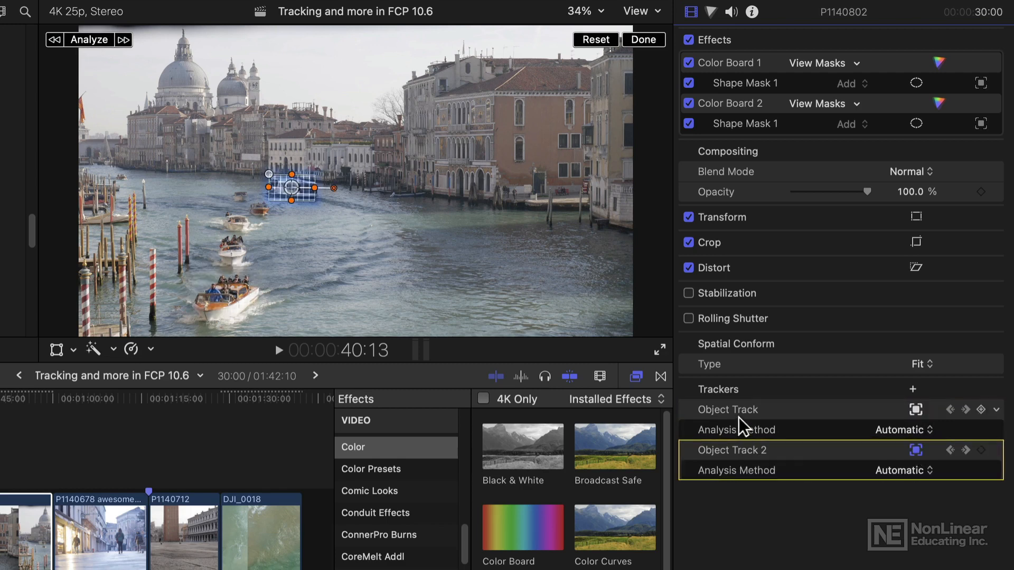
left_click(726, 410)
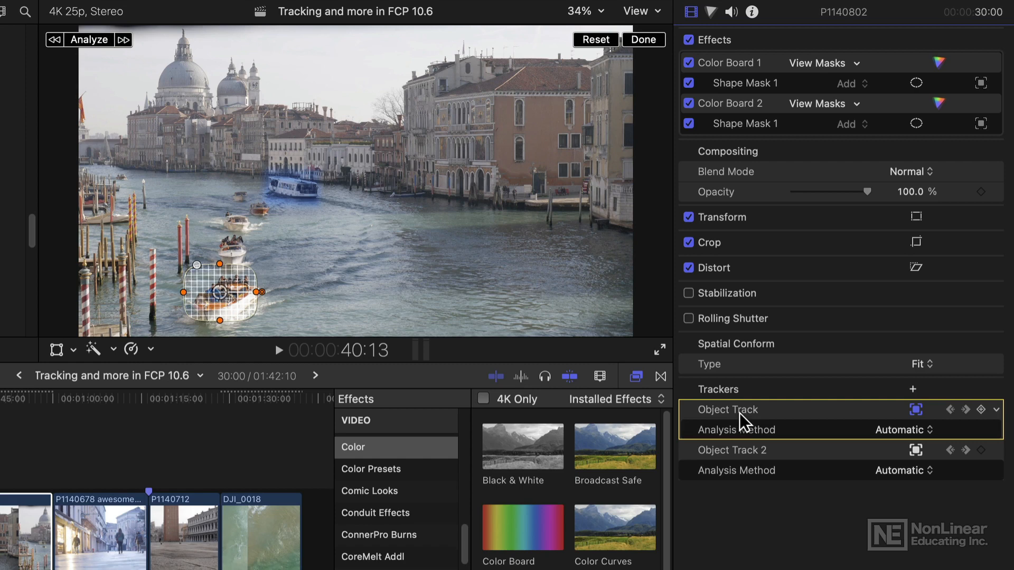
Step: Rename the two trackers to 'first boat' and 'far boat'
double_click(727, 409)
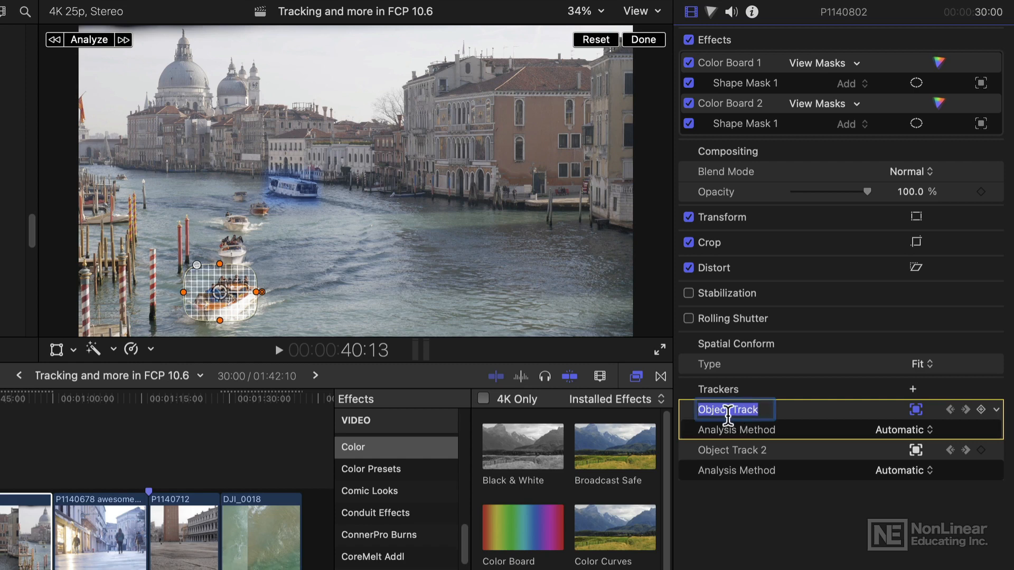
type("first boar")
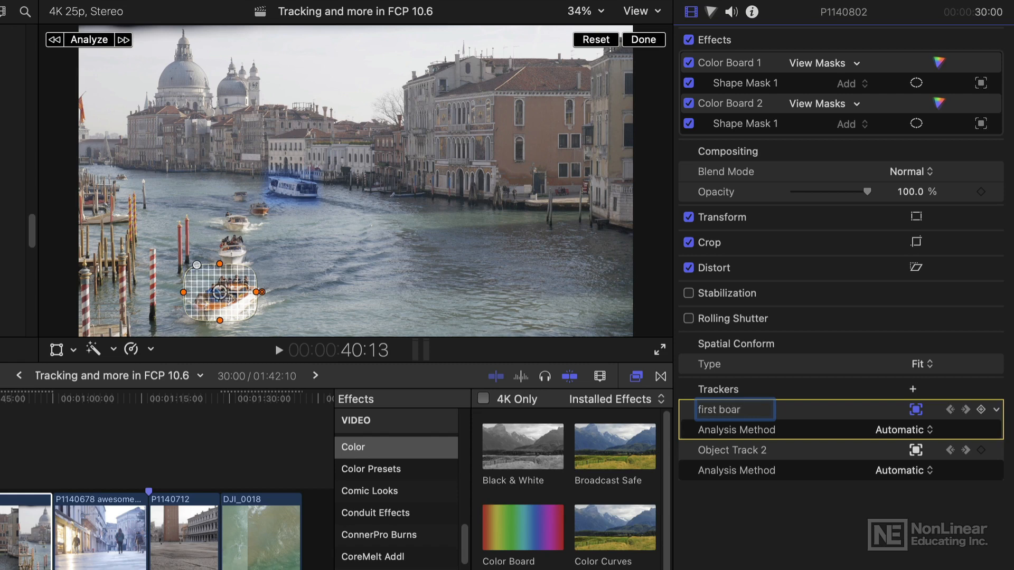
double_click(733, 450)
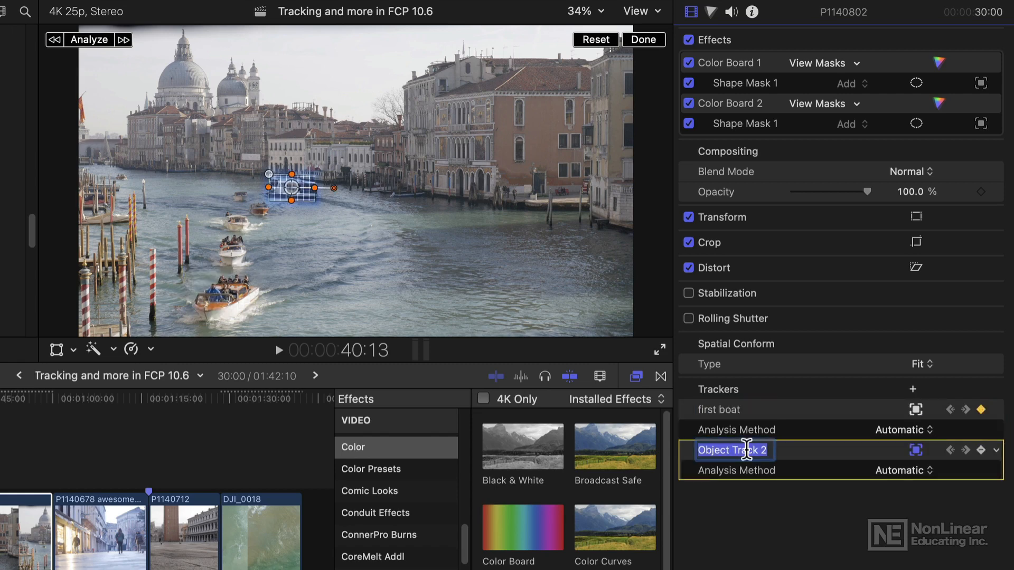
type("far boat")
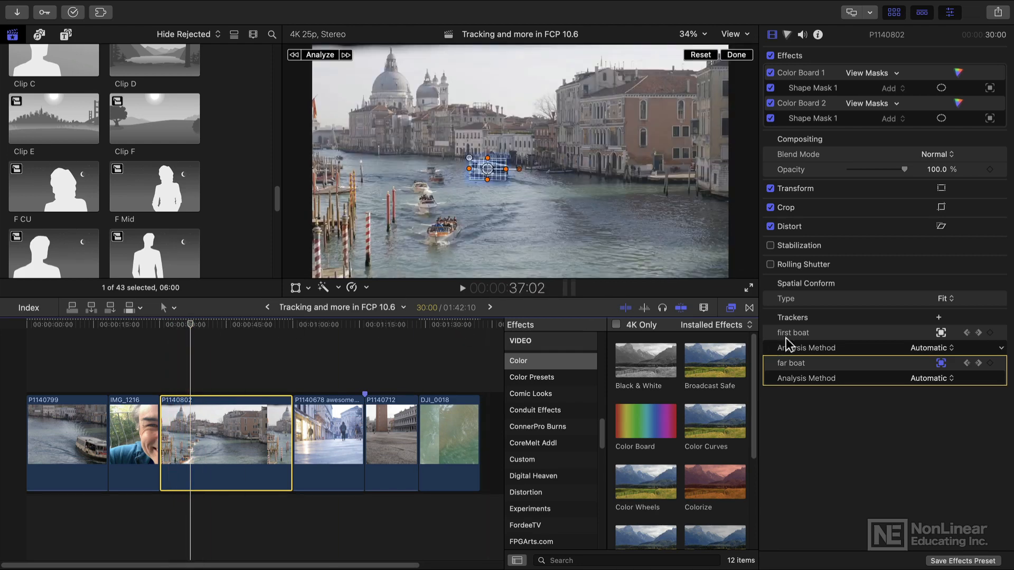
Step: Tint the first boat's masked midtones yellow in Color Board 1, about 50° at 89%, and skim the result
left_click(791, 333)
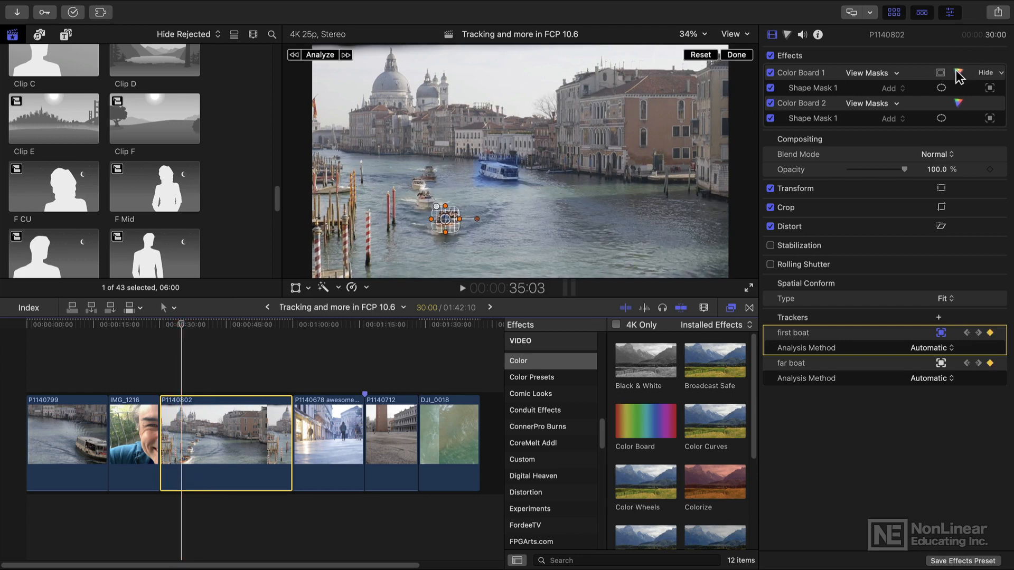
left_click(957, 73)
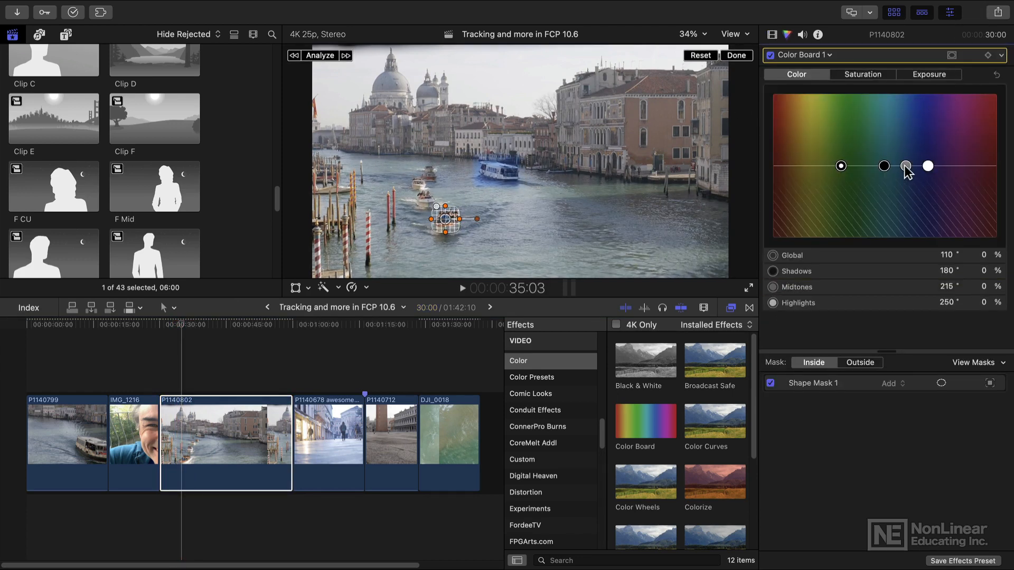
left_click_drag(906, 166, 803, 104)
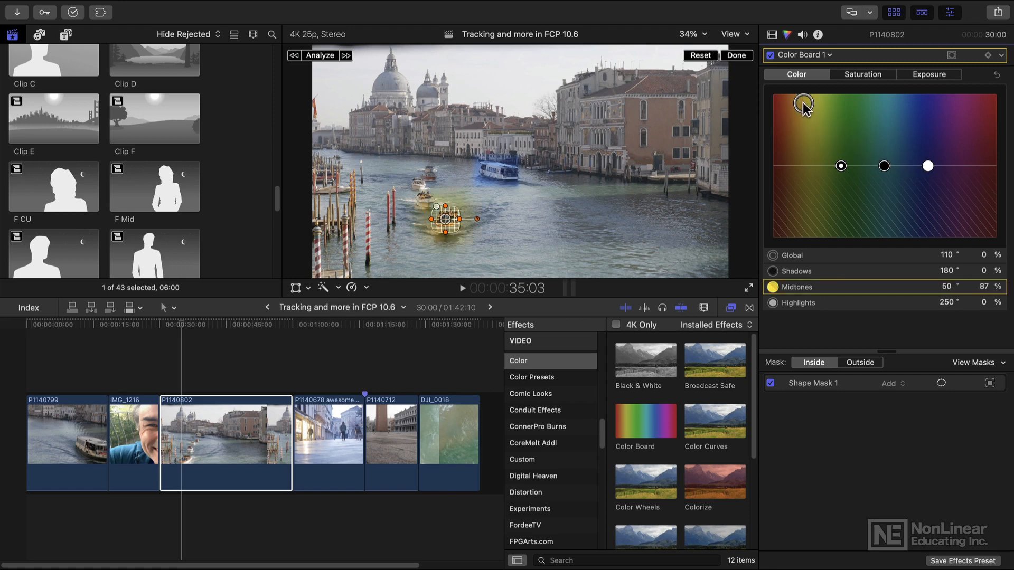
left_click(180, 324)
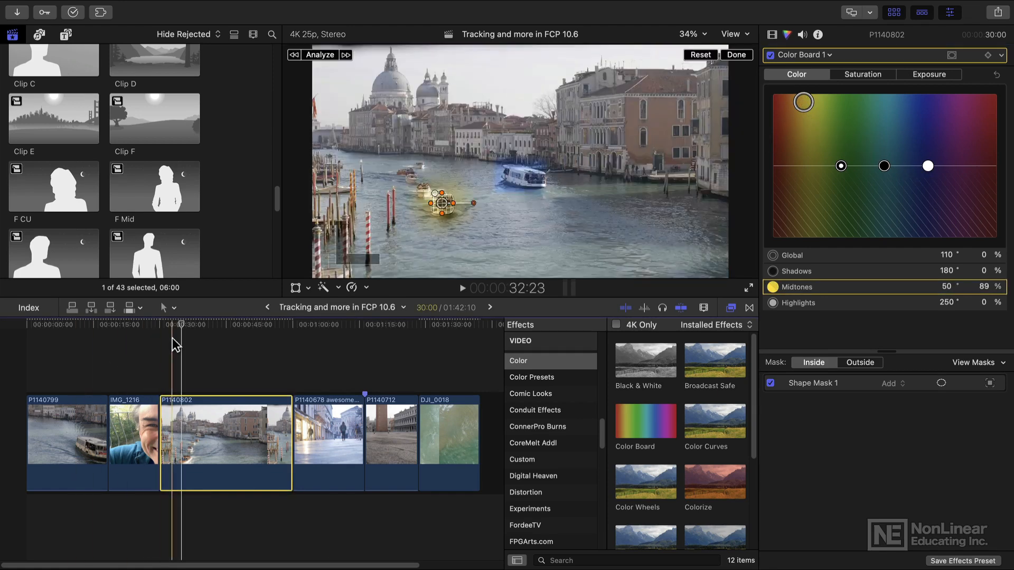
left_click(462, 287)
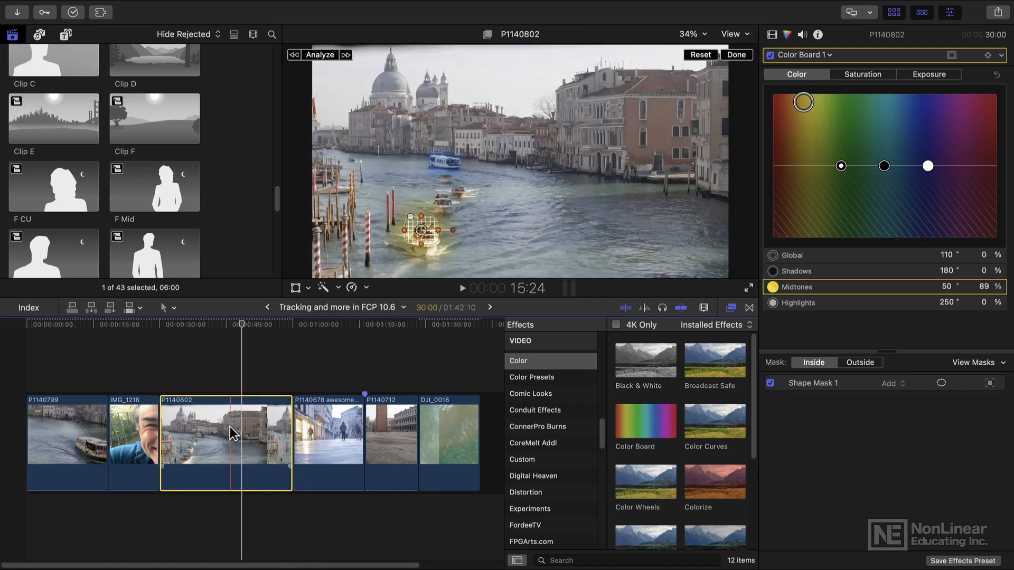
Step: Show the tracking editor for the canal clip from its timeline context menu
right_click(226, 432)
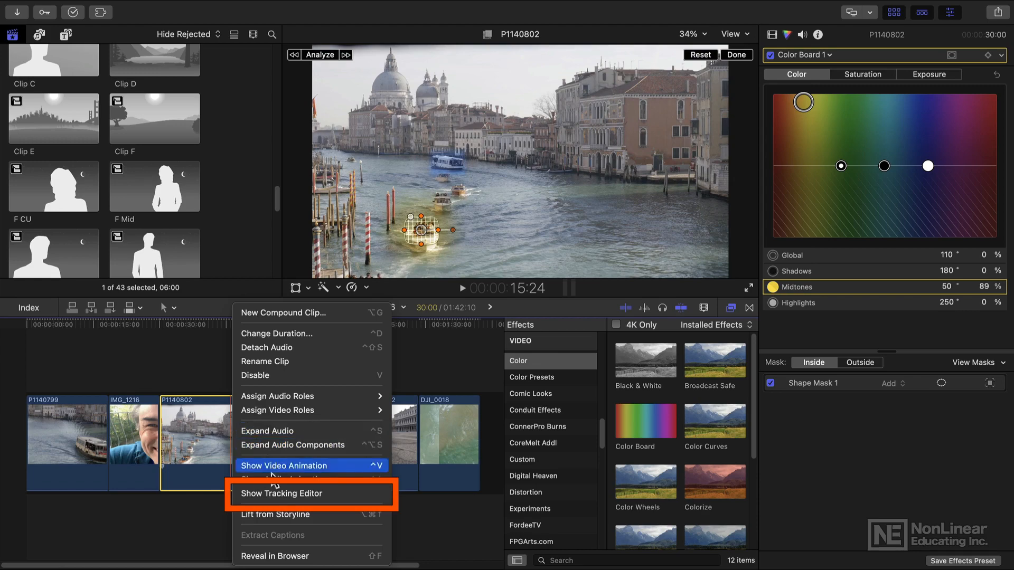
mouse_move(283, 493)
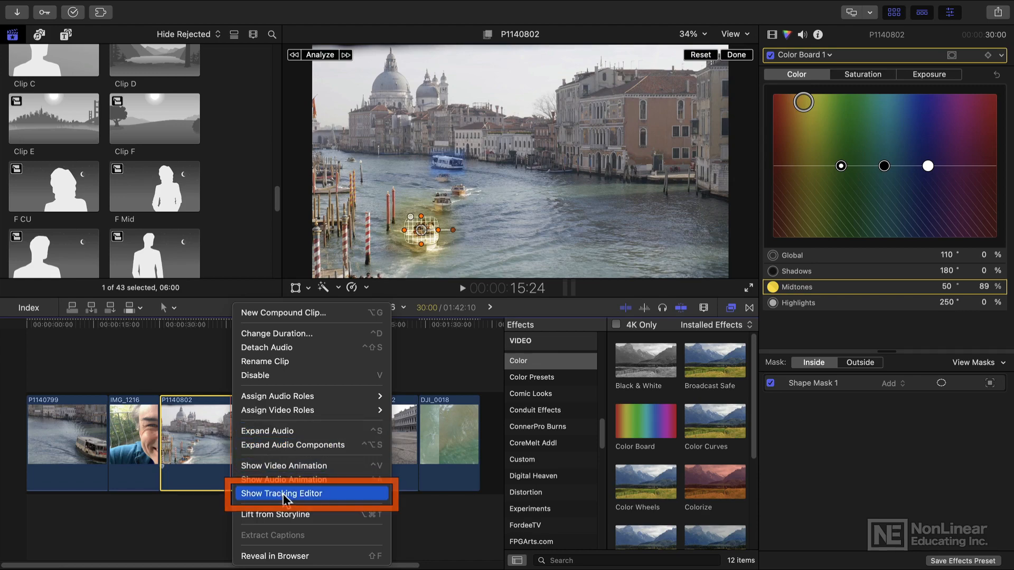
left_click(281, 493)
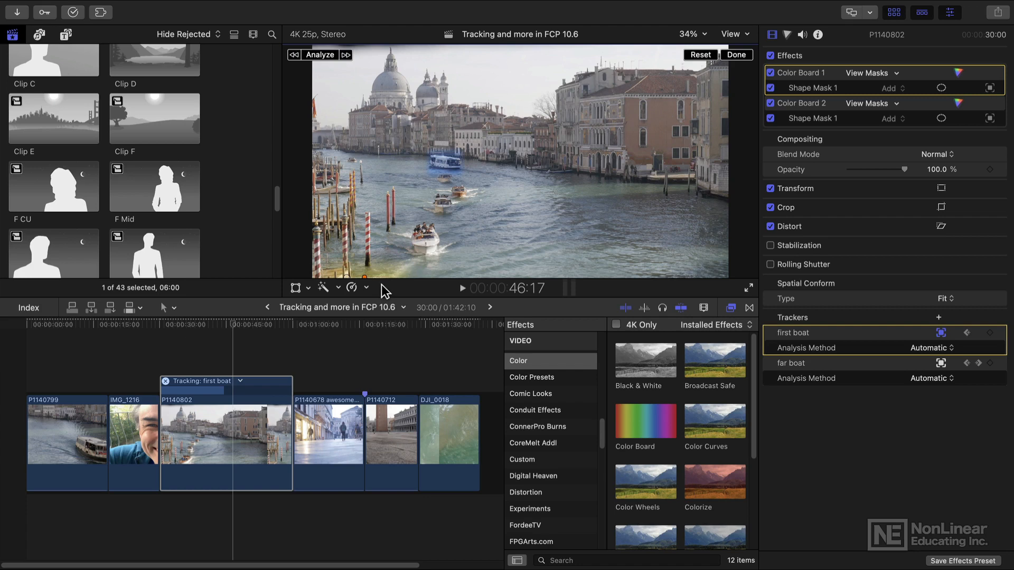
Step: Inspect the first boat's track data and play back to spot the mask drifting near 46 seconds
left_click(225, 324)
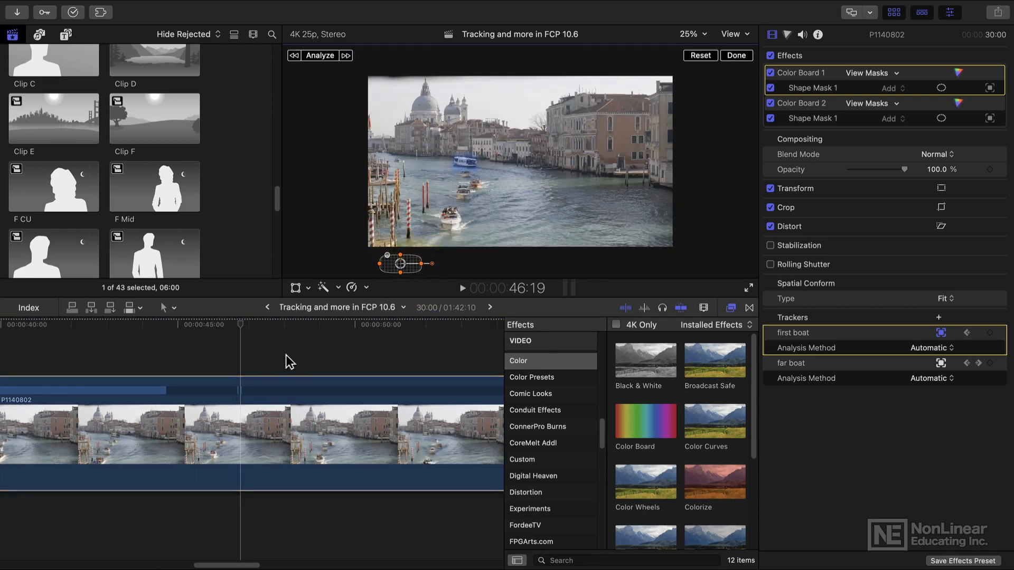
left_click(461, 288)
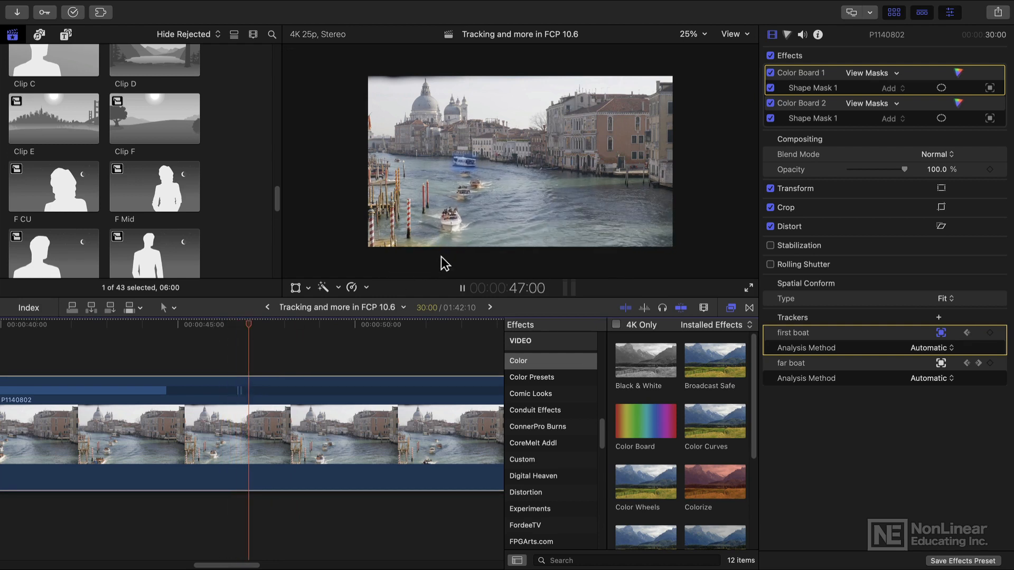